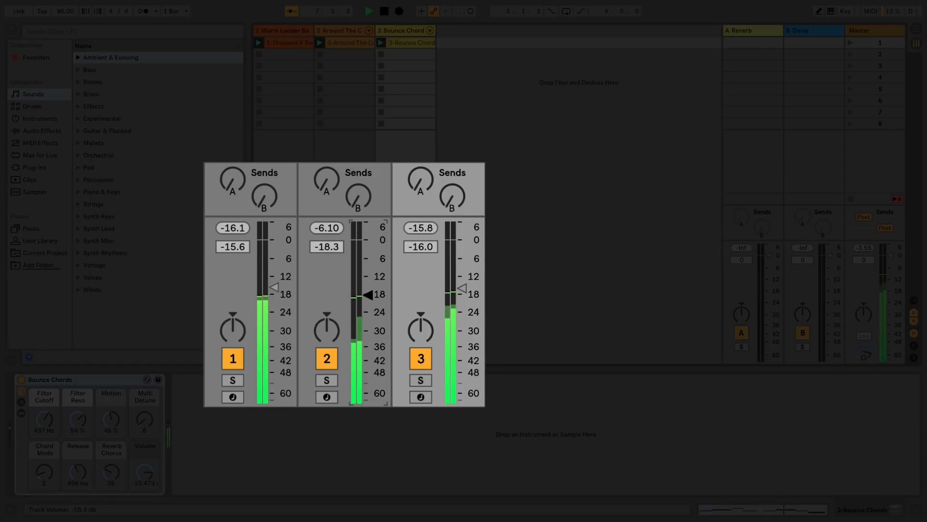
- Raise track 2's fader to -4.8 dB and settle track 3's fader near -18 dB
left_click_drag(366, 294, 366, 259)
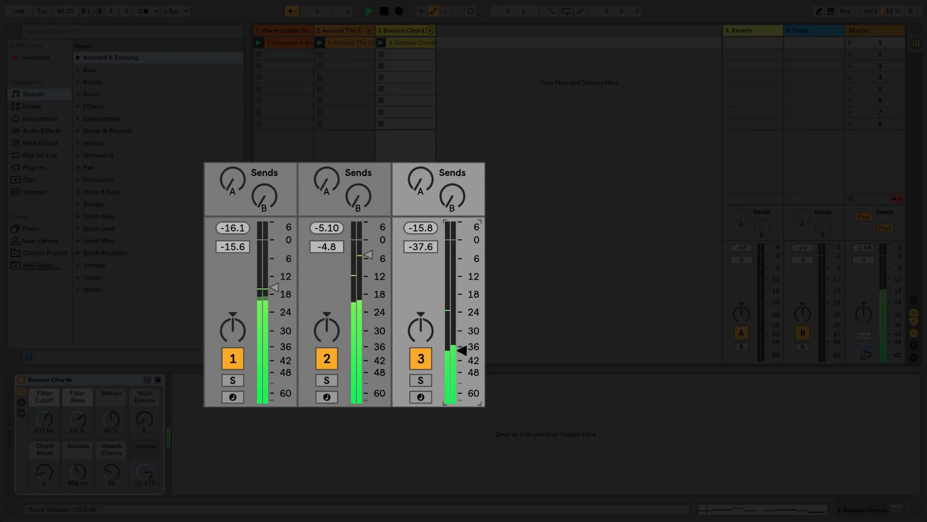
left_click_drag(462, 347, 463, 397)
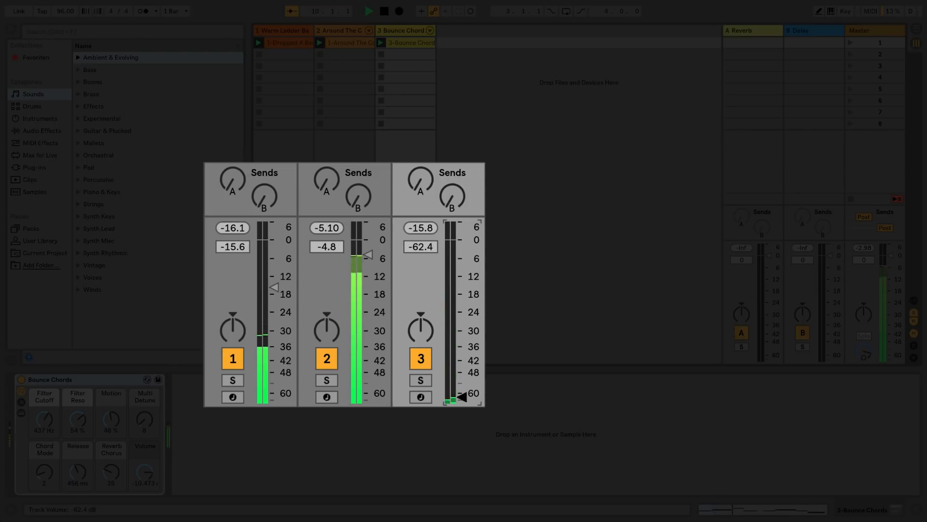
left_click_drag(463, 397, 462, 320)
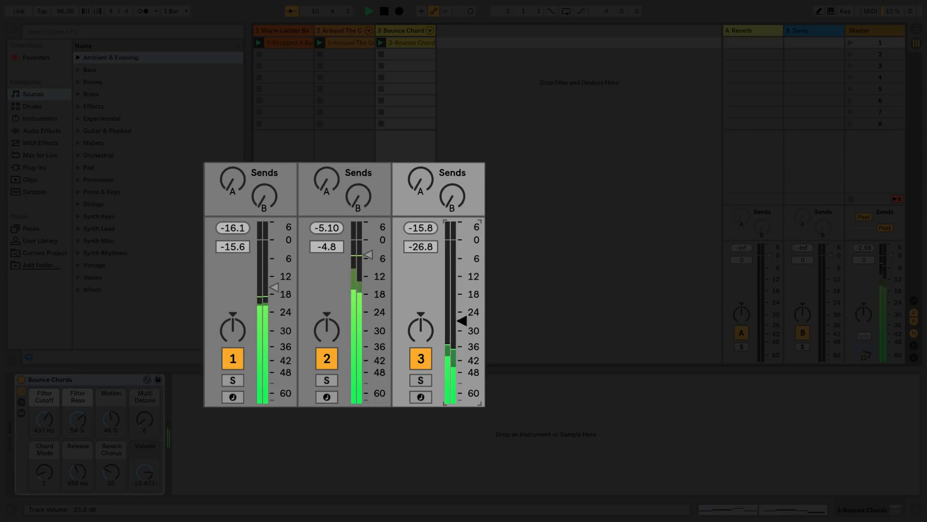
left_click_drag(463, 330, 463, 294)
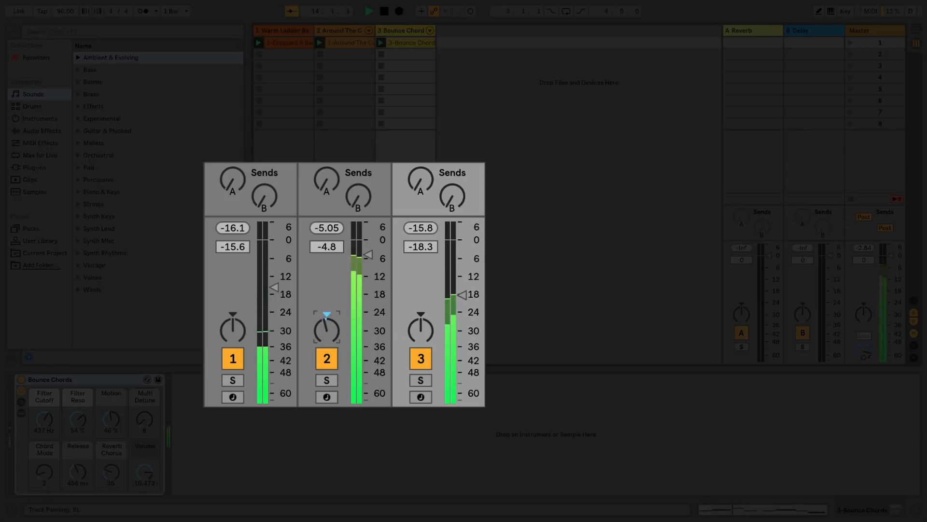
- Adjust track 2's pan knob, leaving it at about 18R
left_click_drag(326, 328, 326, 319)
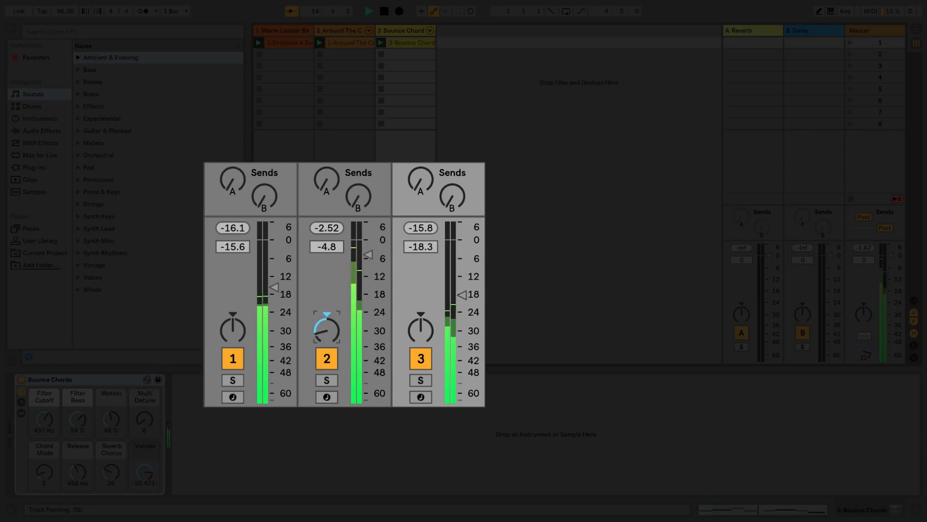
left_click_drag(326, 330, 326, 322)
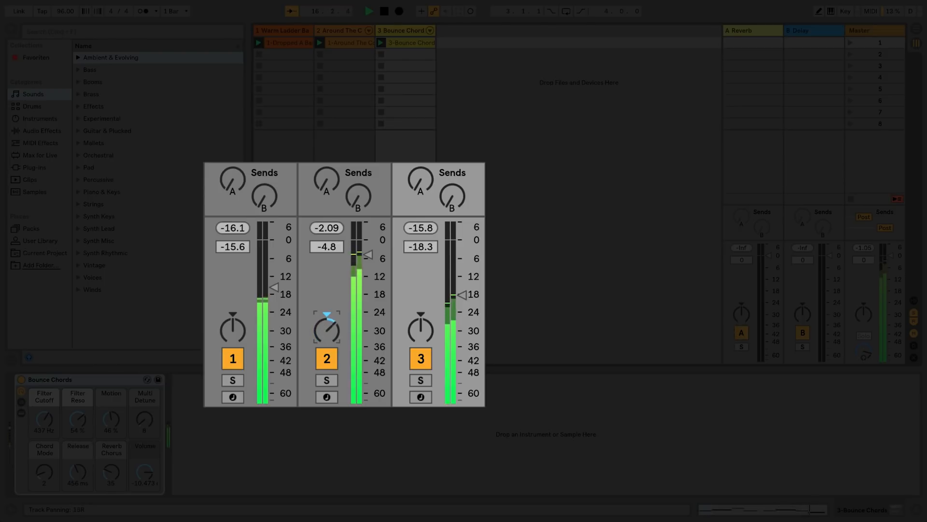
left_click_drag(326, 329, 328, 331)
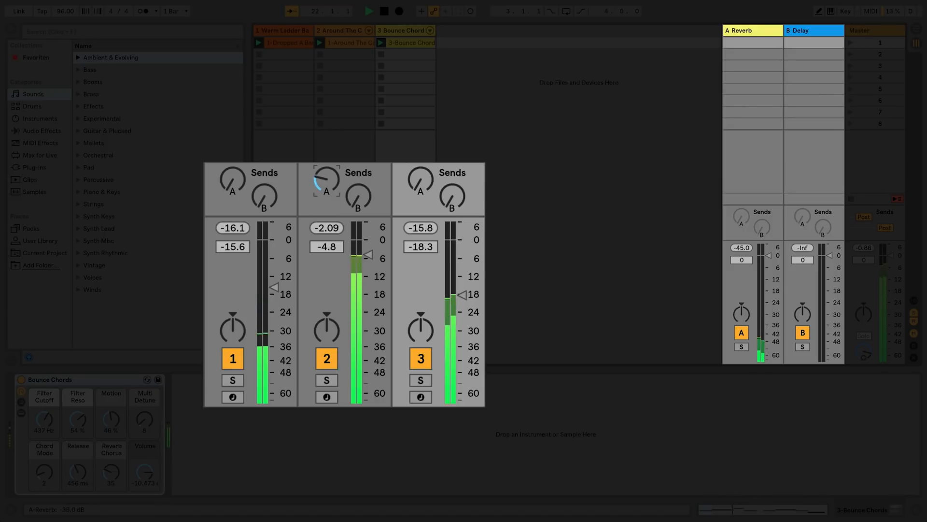
- Turn up track 2's Send A knob to feed the Reverb return
left_click_drag(326, 179, 329, 172)
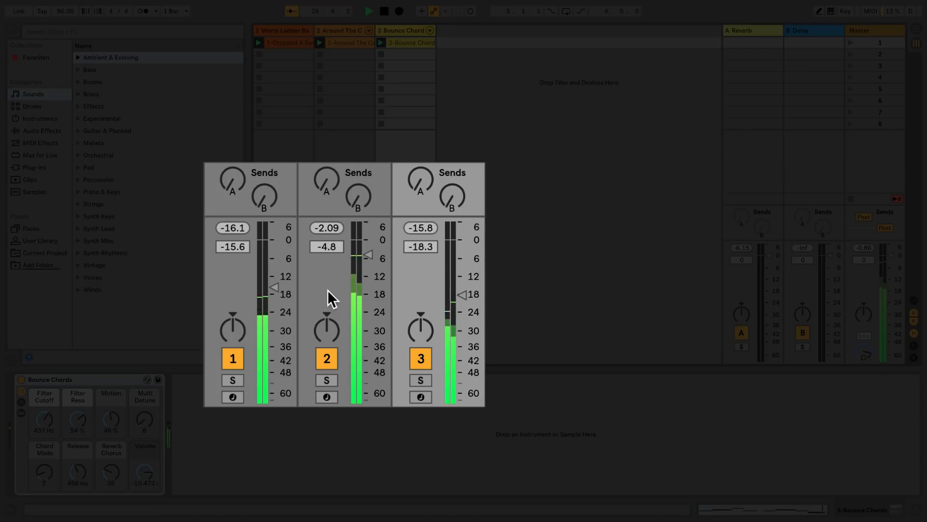
mouse_move(337, 361)
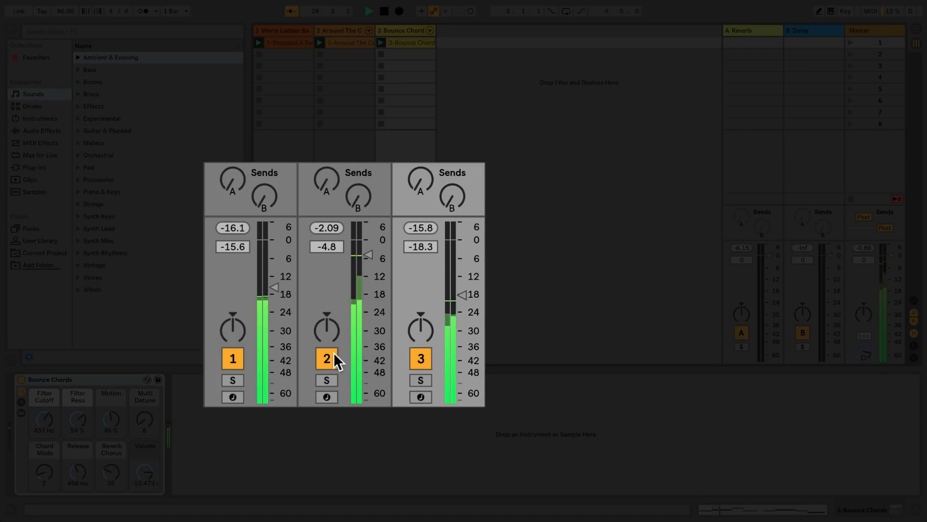
left_click(326, 358)
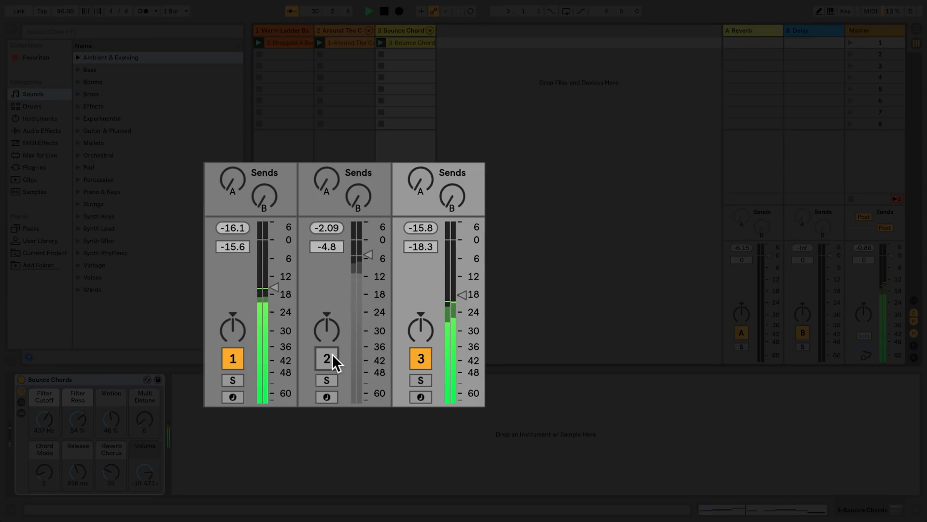
left_click(326, 358)
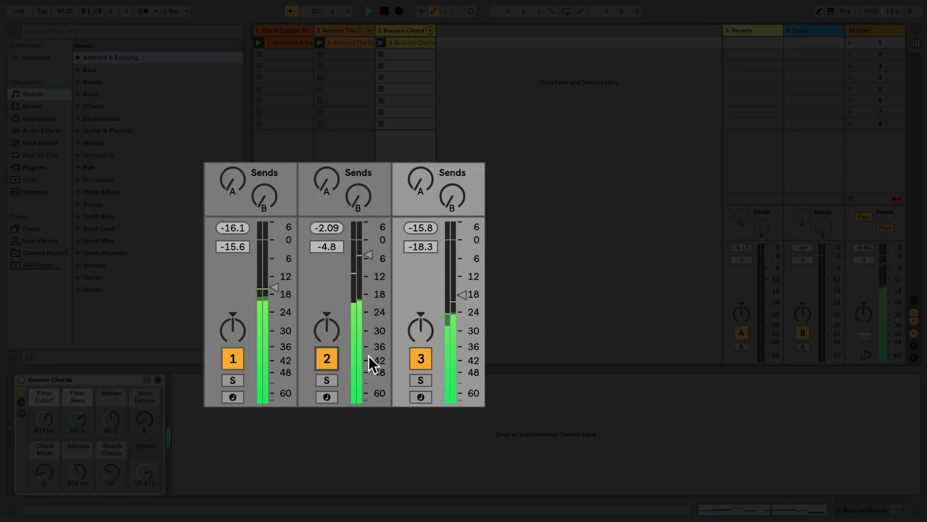
left_click(420, 359)
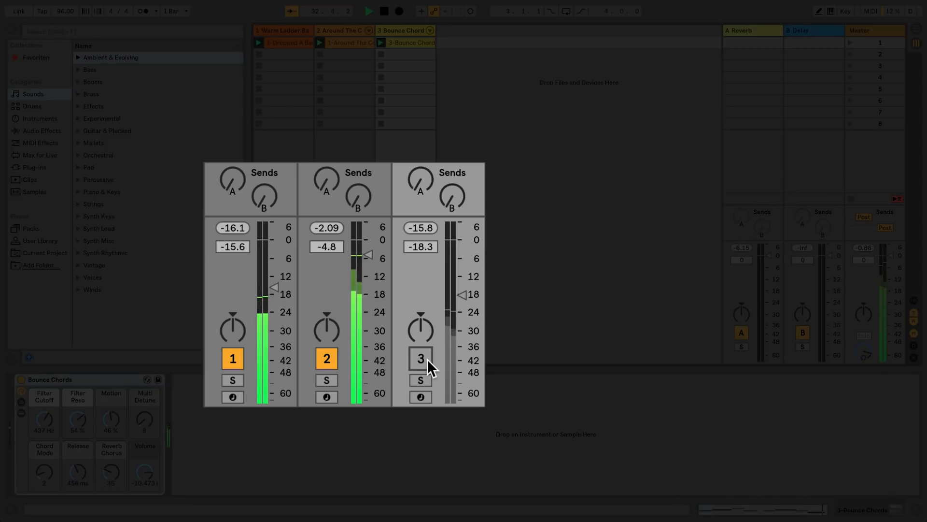
left_click(421, 359)
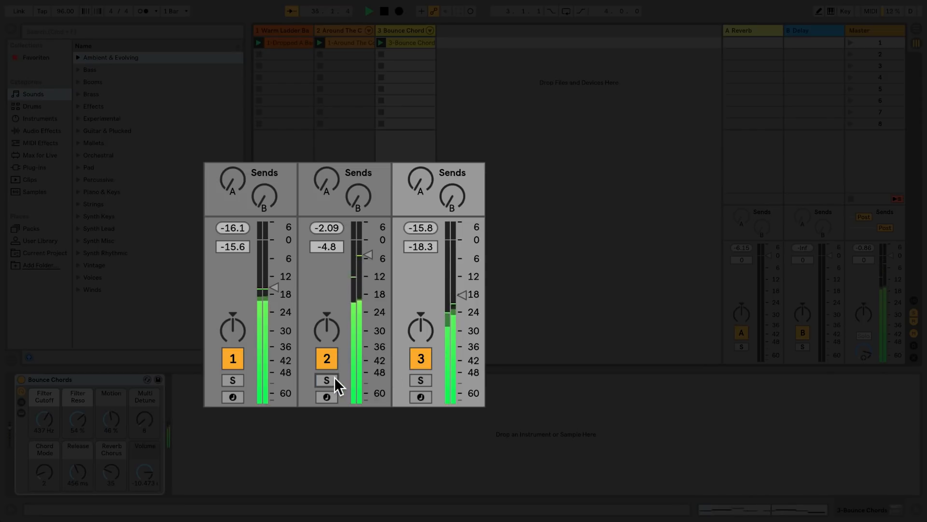
left_click(326, 379)
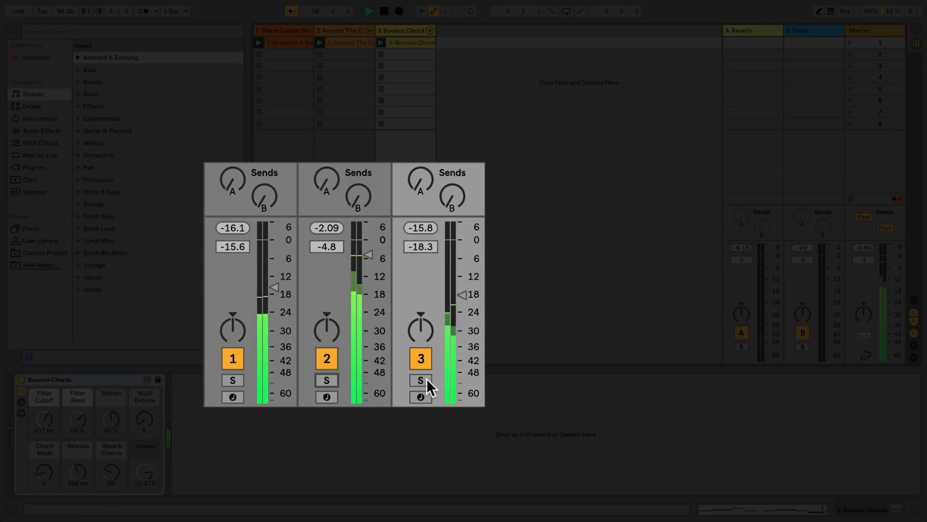
left_click(420, 380)
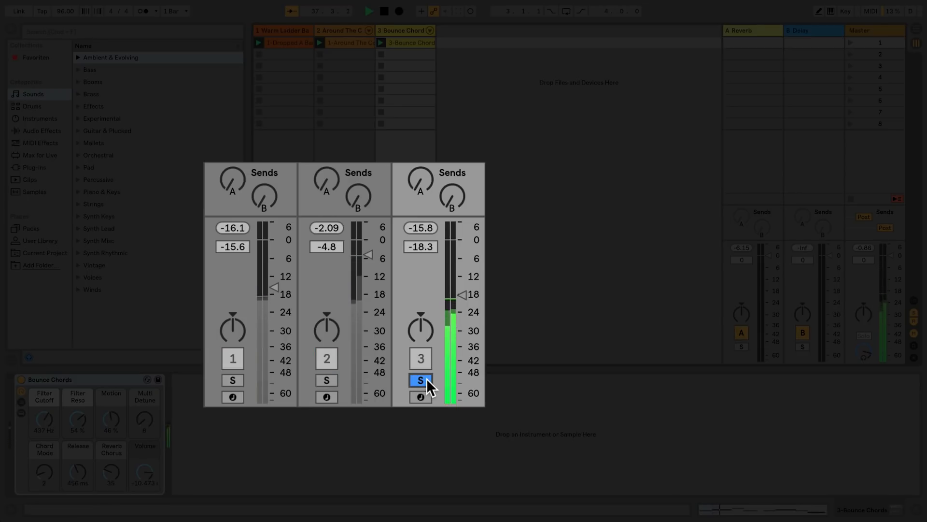
left_click(419, 380)
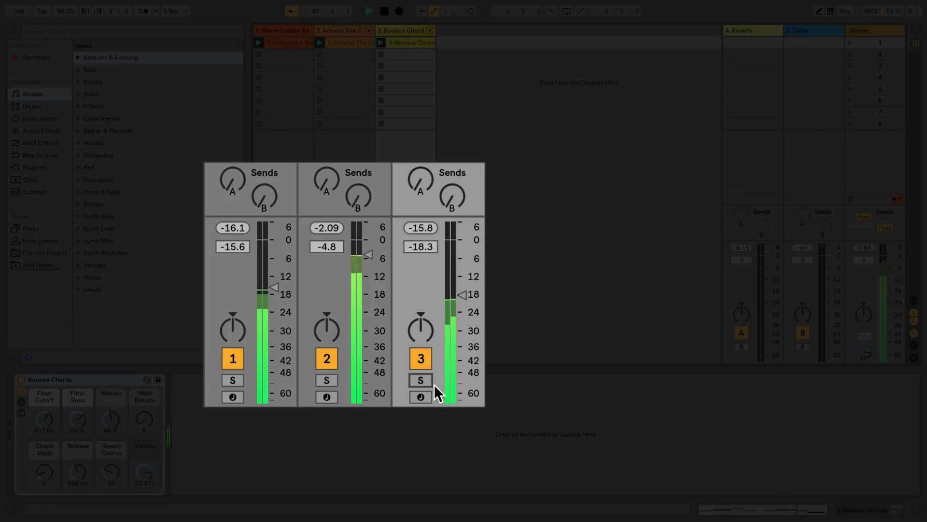
left_click(419, 397)
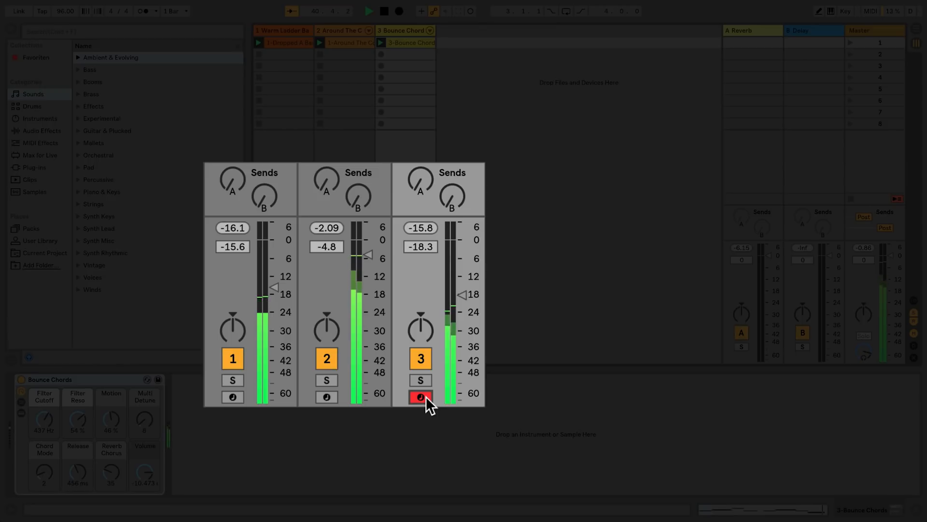
left_click(419, 396)
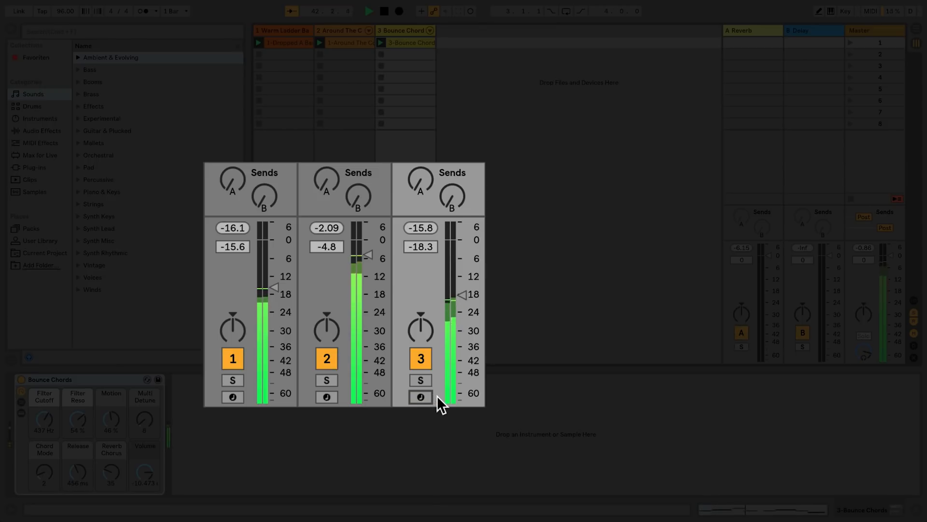
mouse_move(394, 328)
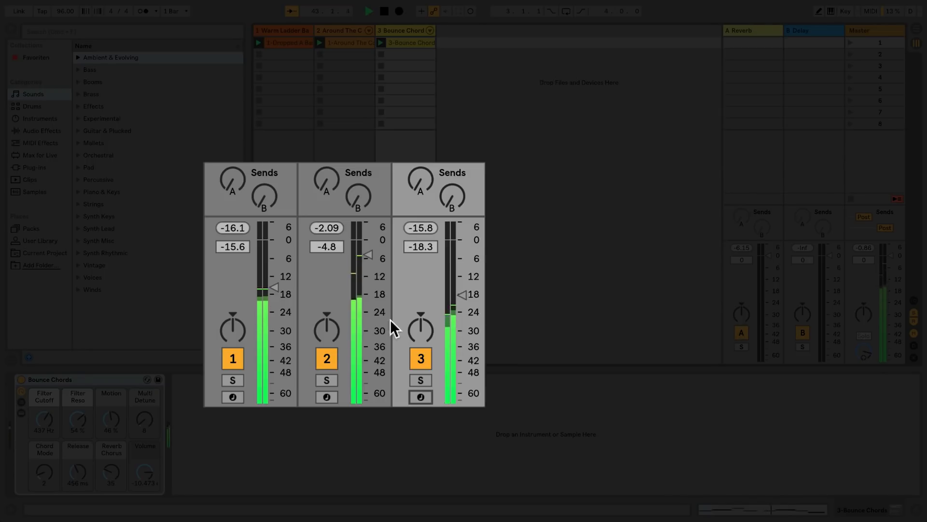